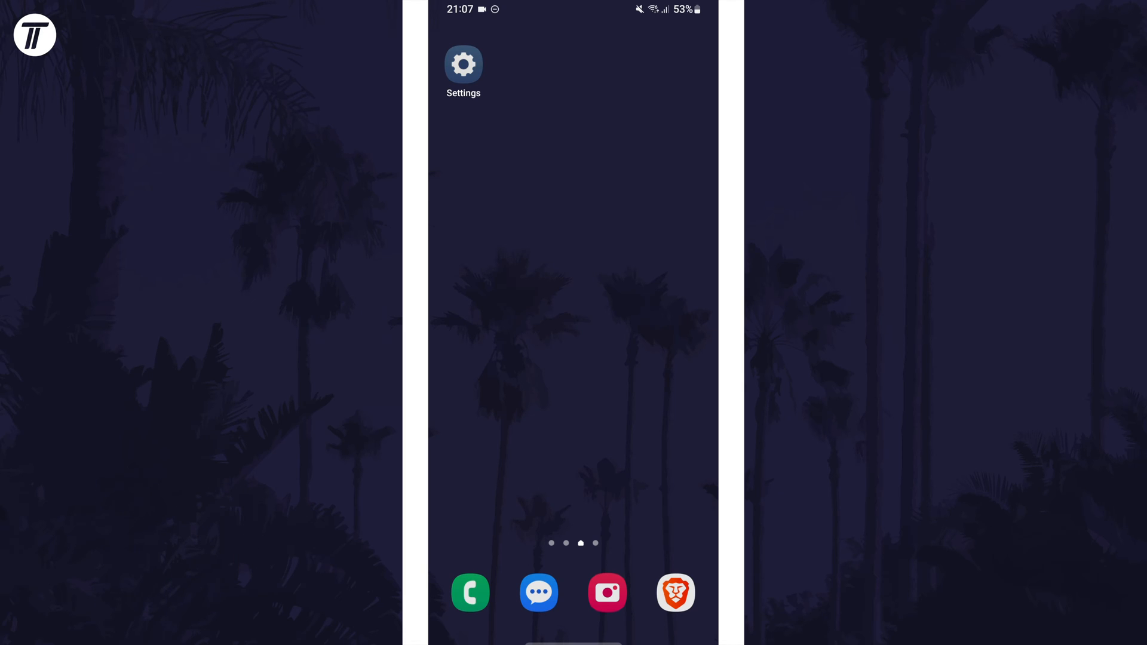
Launch Settings and go to Notifications to see which apps may send notifications
click(463, 63)
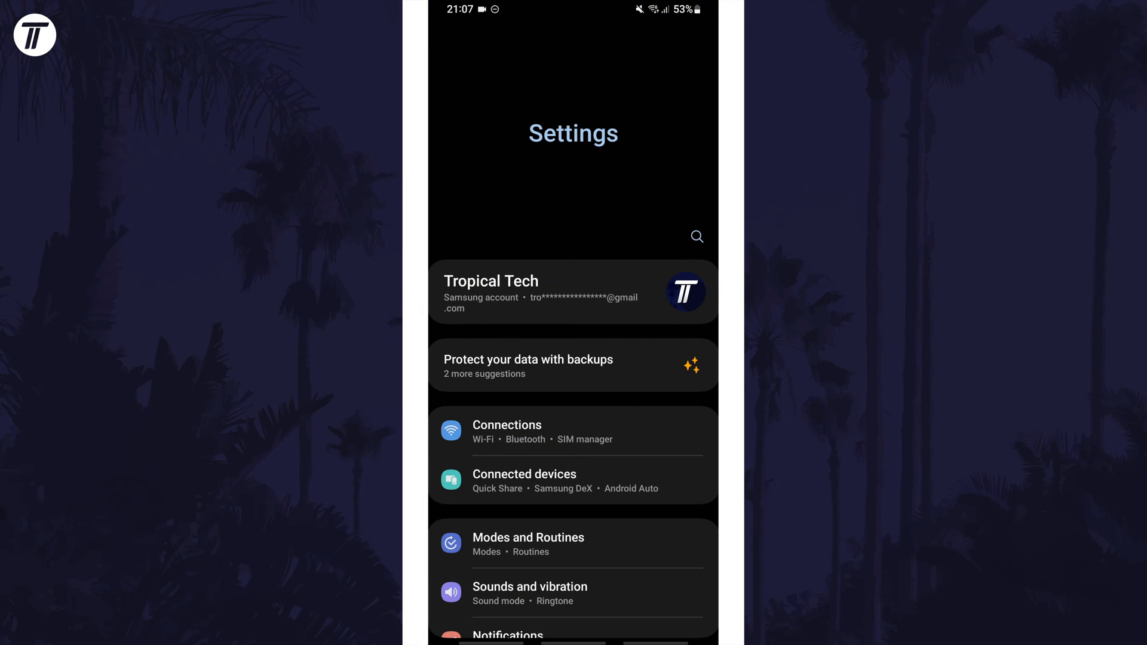
scroll(down, 3)
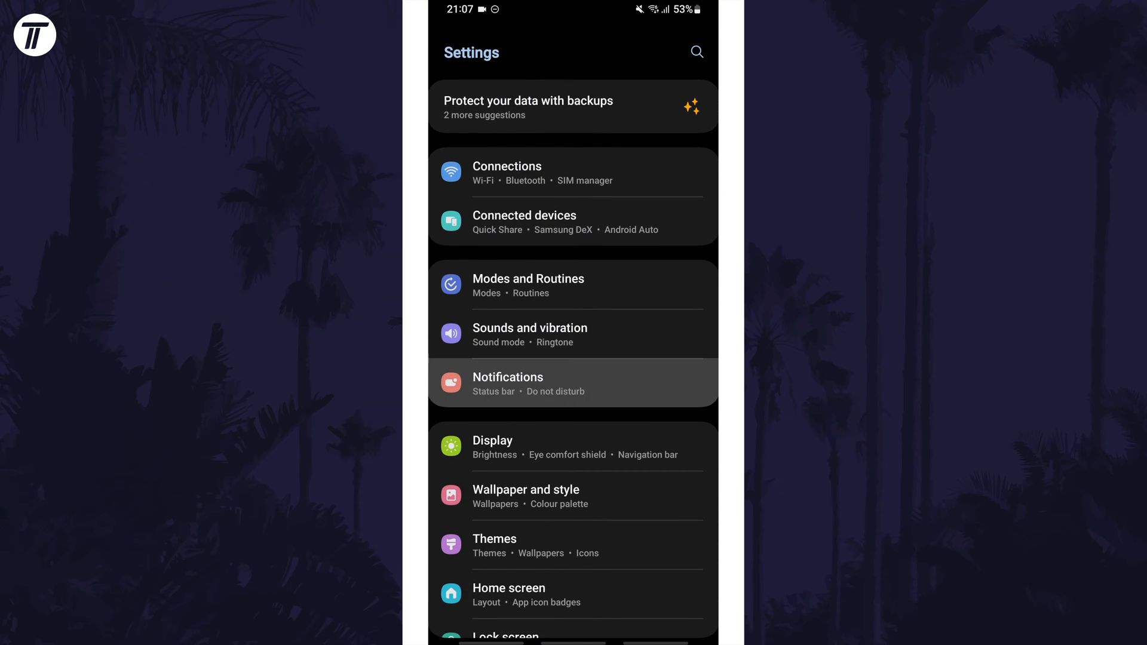
click(508, 377)
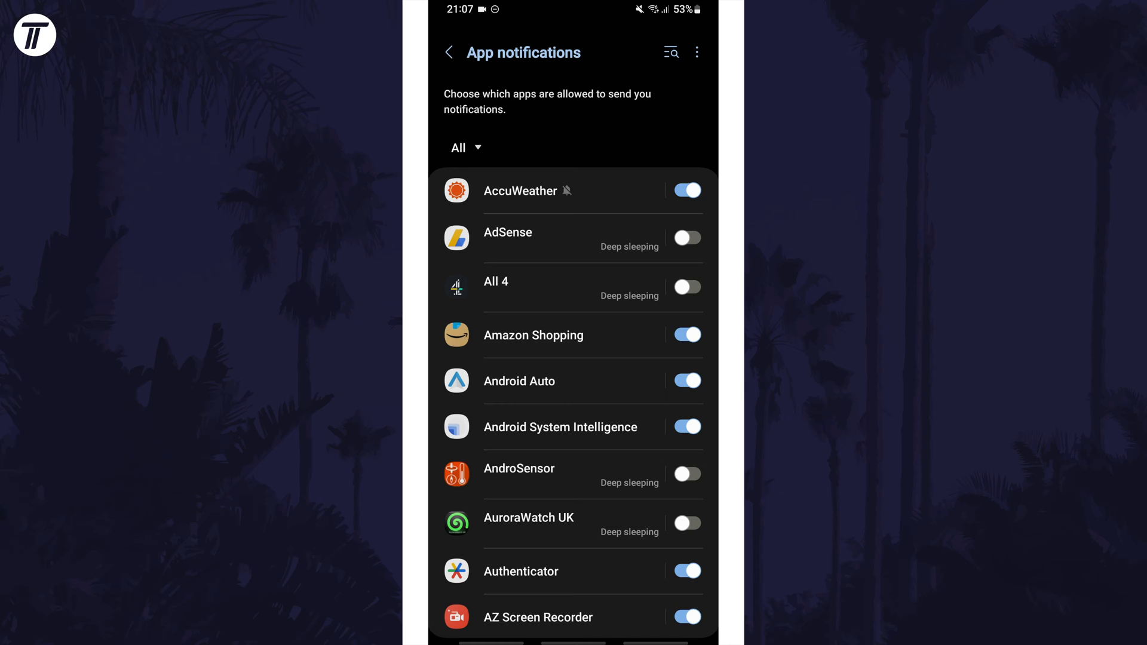
click(686, 335)
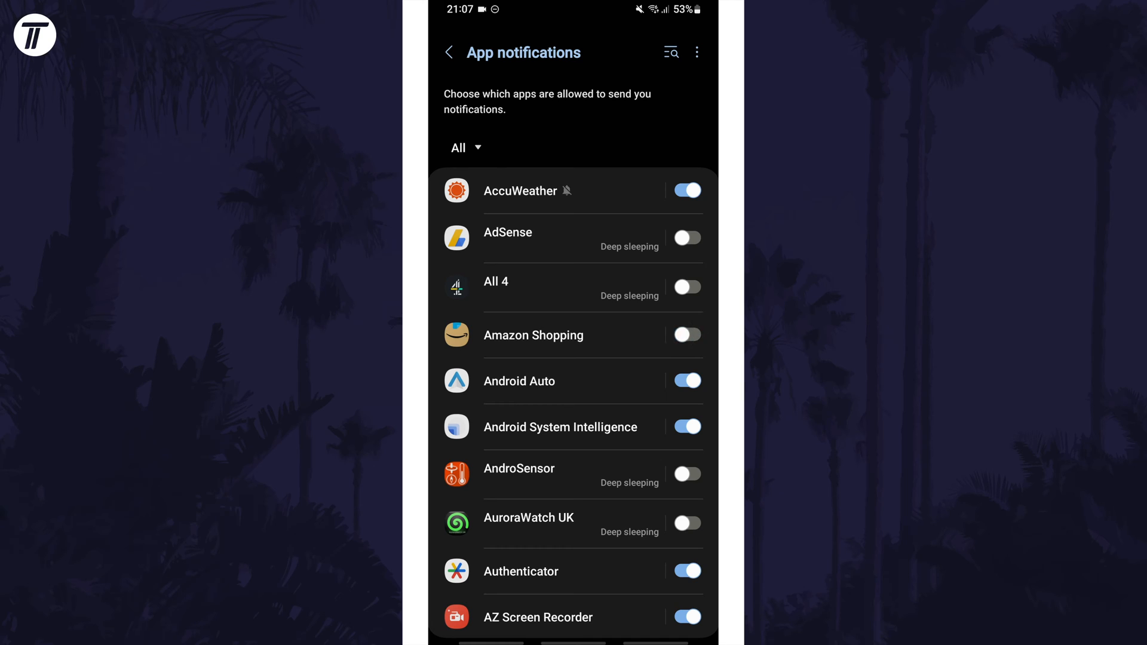
click(685, 335)
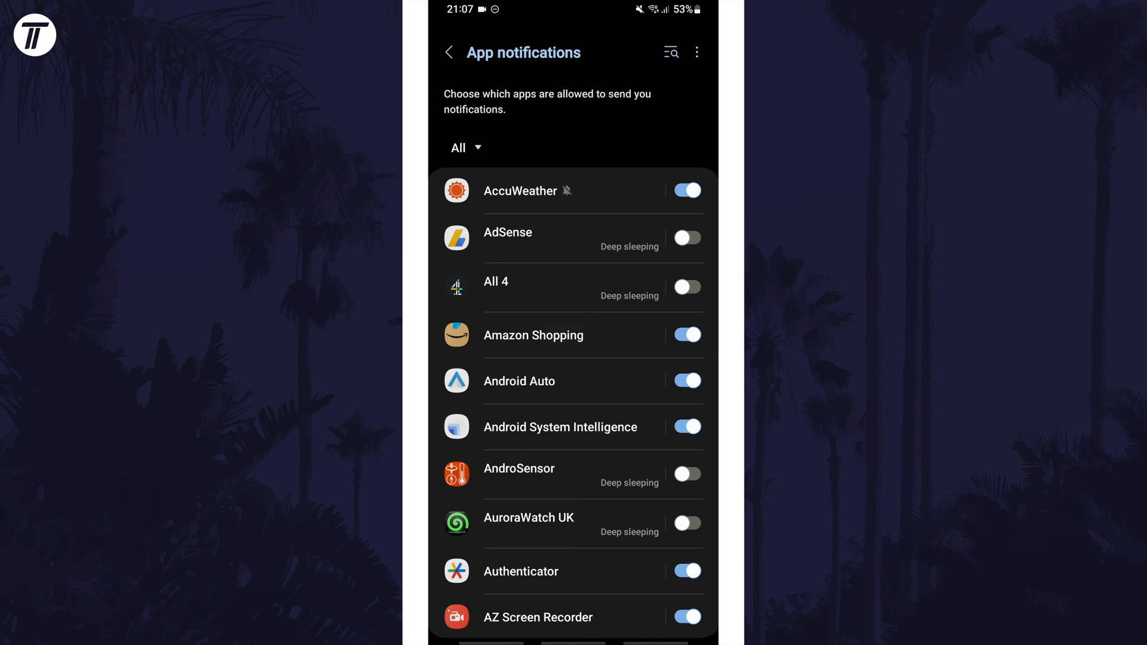
Toggle Amazon Shopping's badge notifications off and back on, then leave its page
click(534, 335)
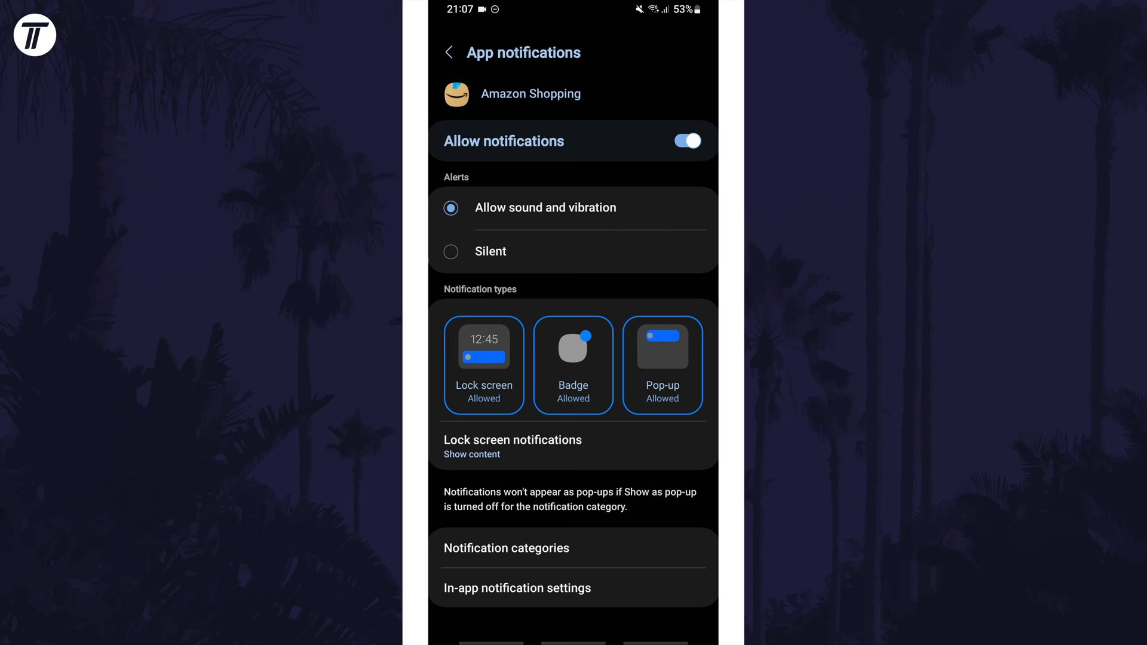
click(573, 365)
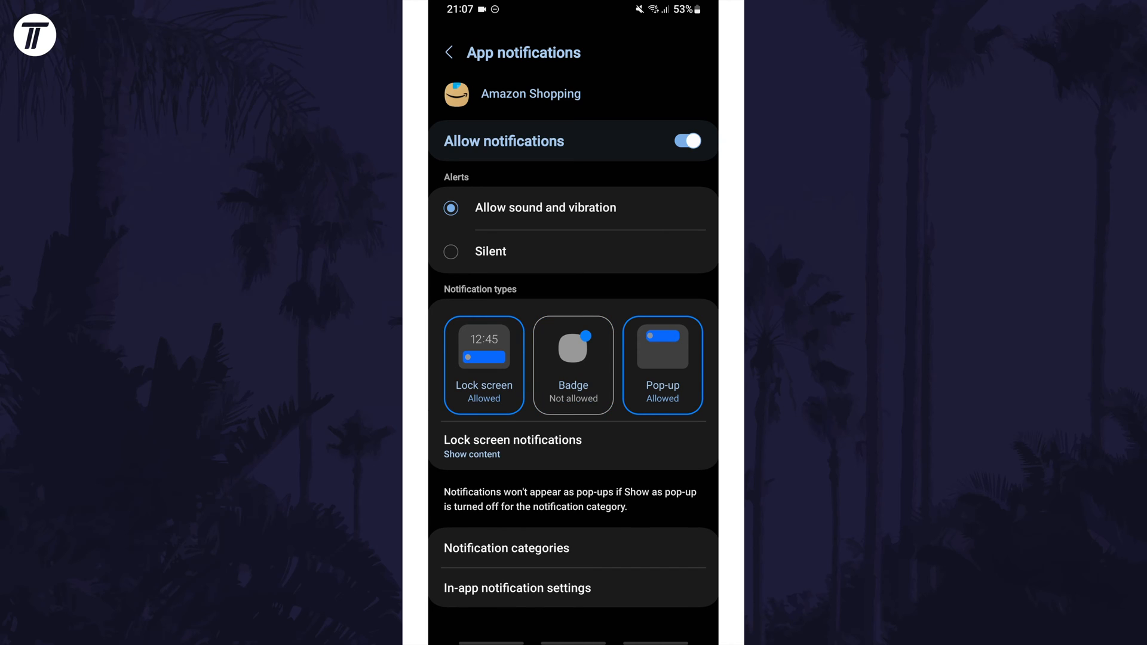
click(573, 365)
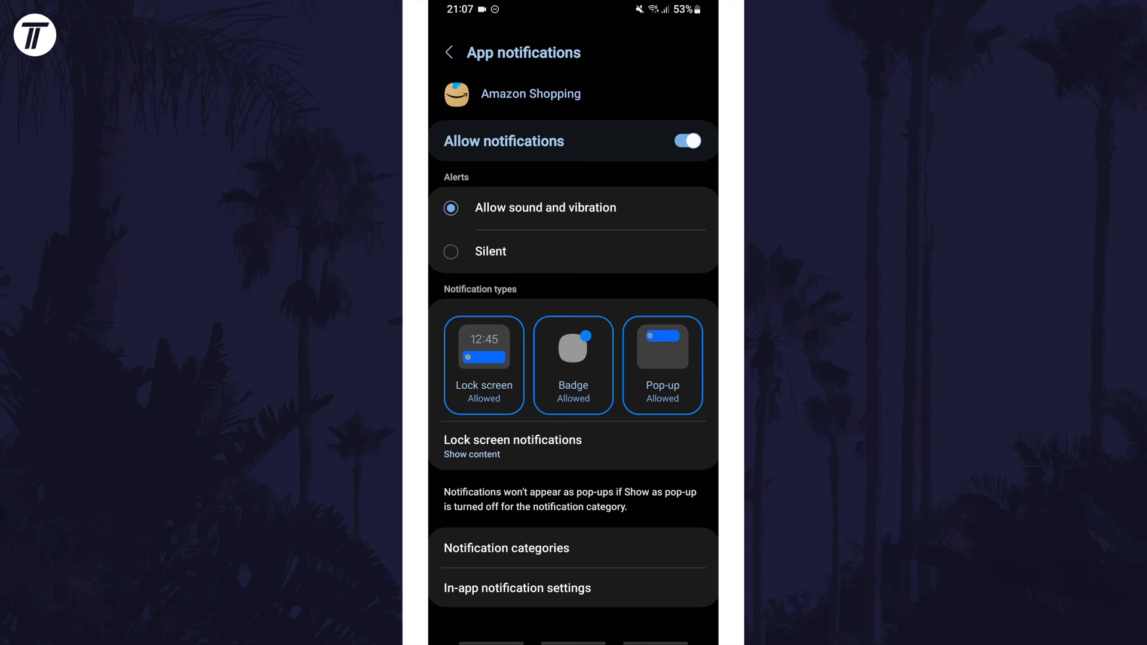
click(448, 52)
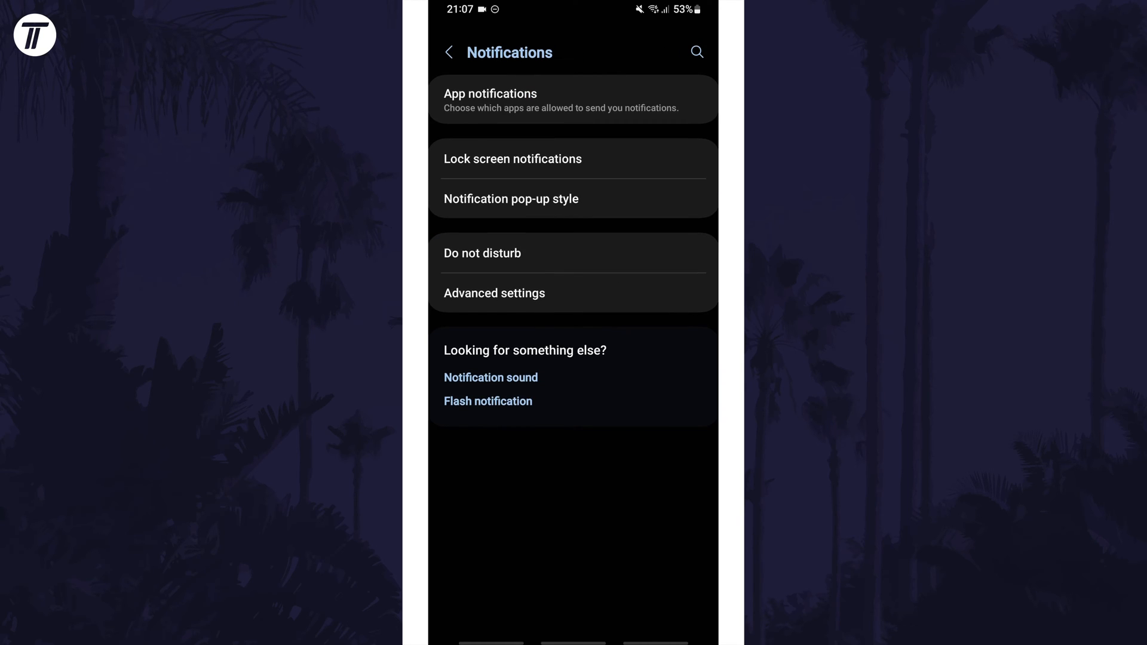
Enable Hide all under Do not disturb's Hide notifications, then return to Do not disturb
click(482, 254)
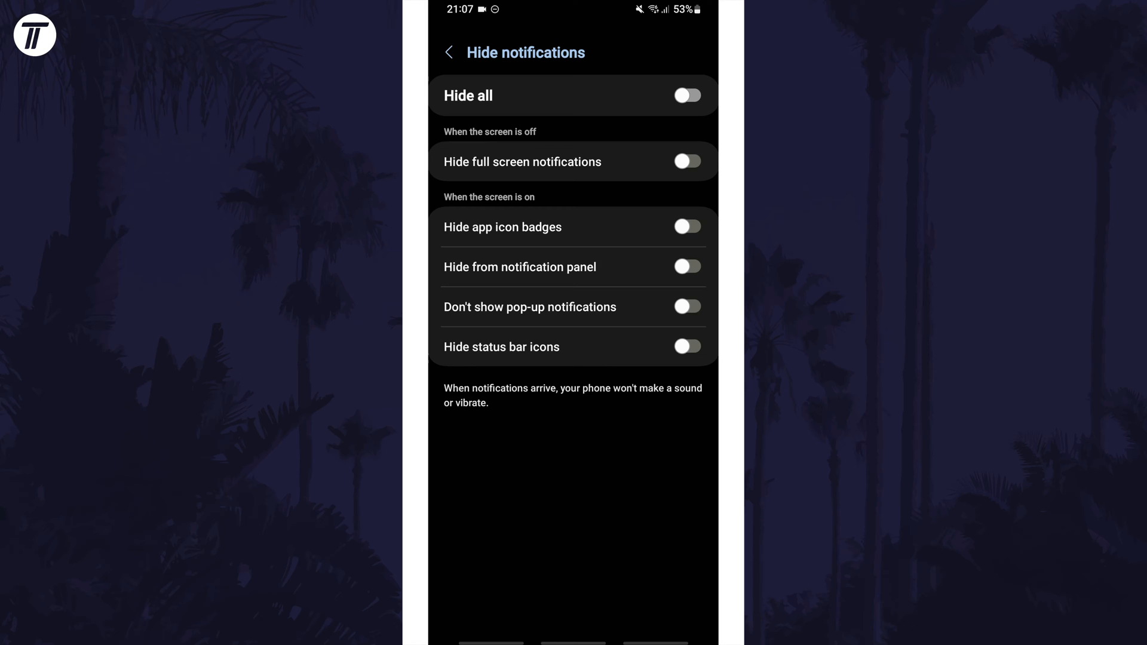
click(687, 95)
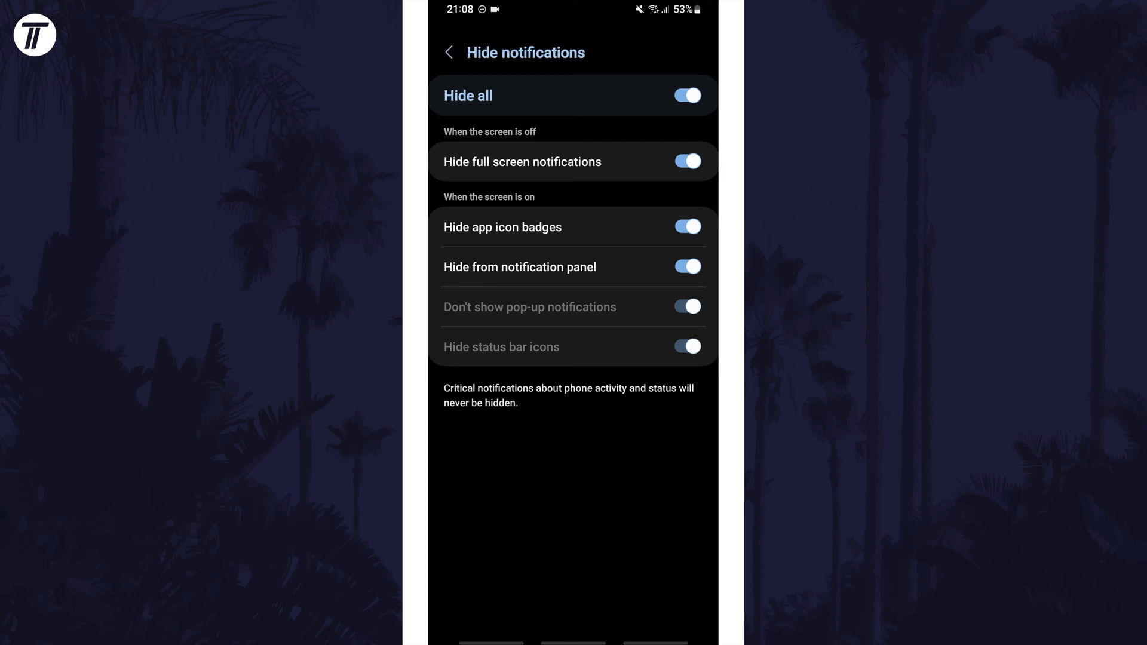
click(449, 51)
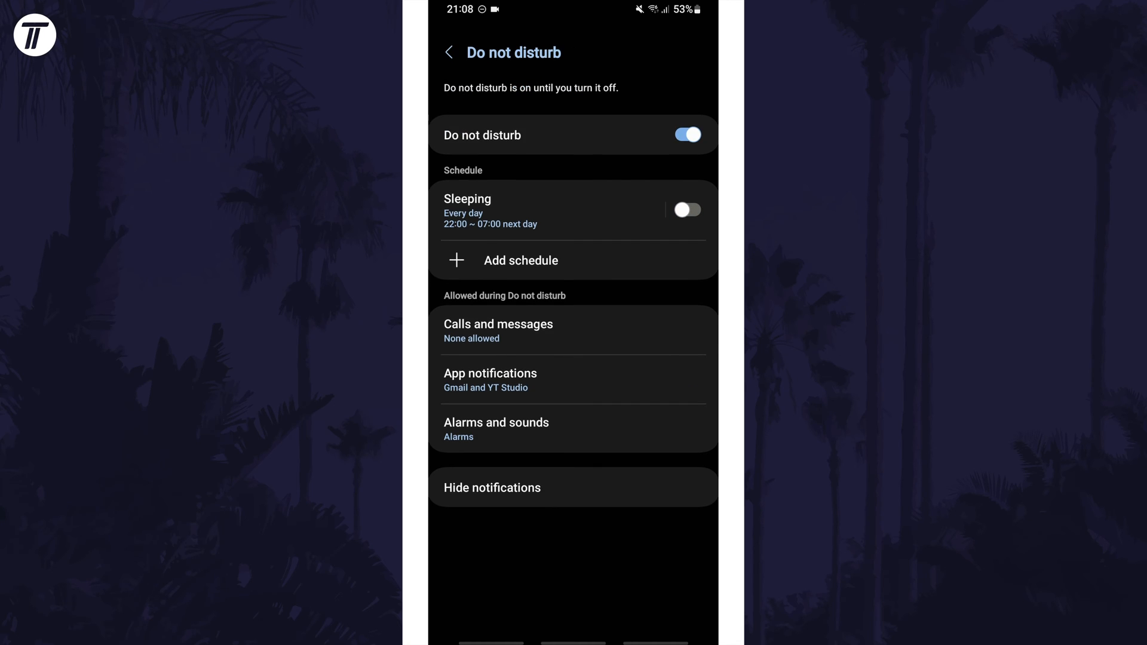
Leave Do not disturb and reopen Amazon Shopping's notification settings page
click(490, 378)
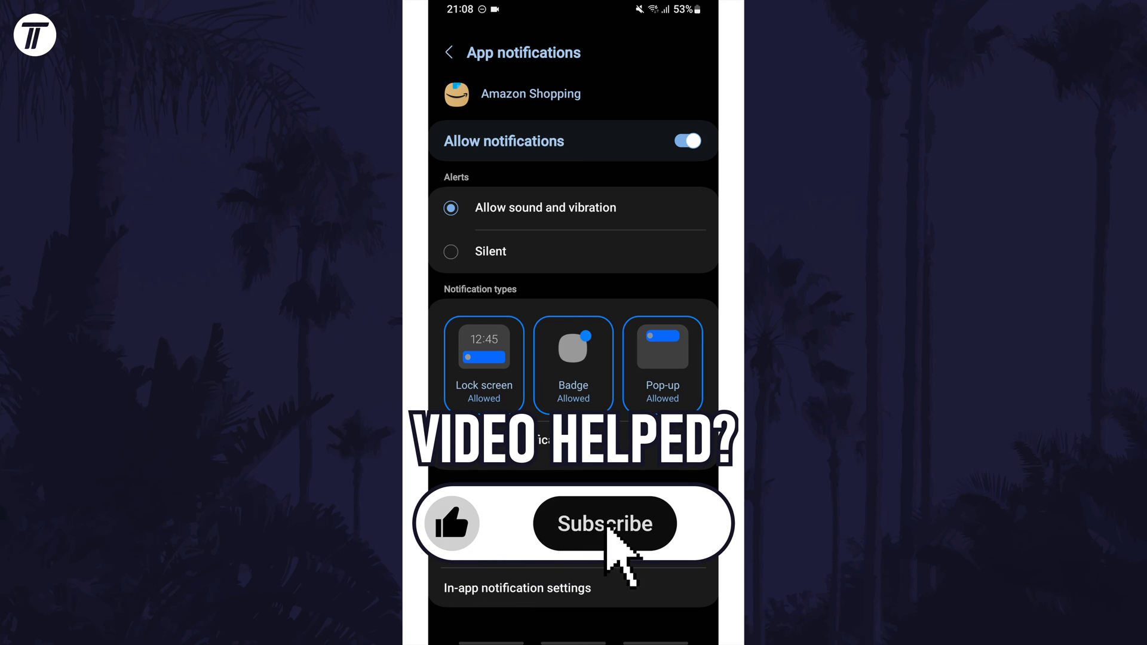
click(604, 524)
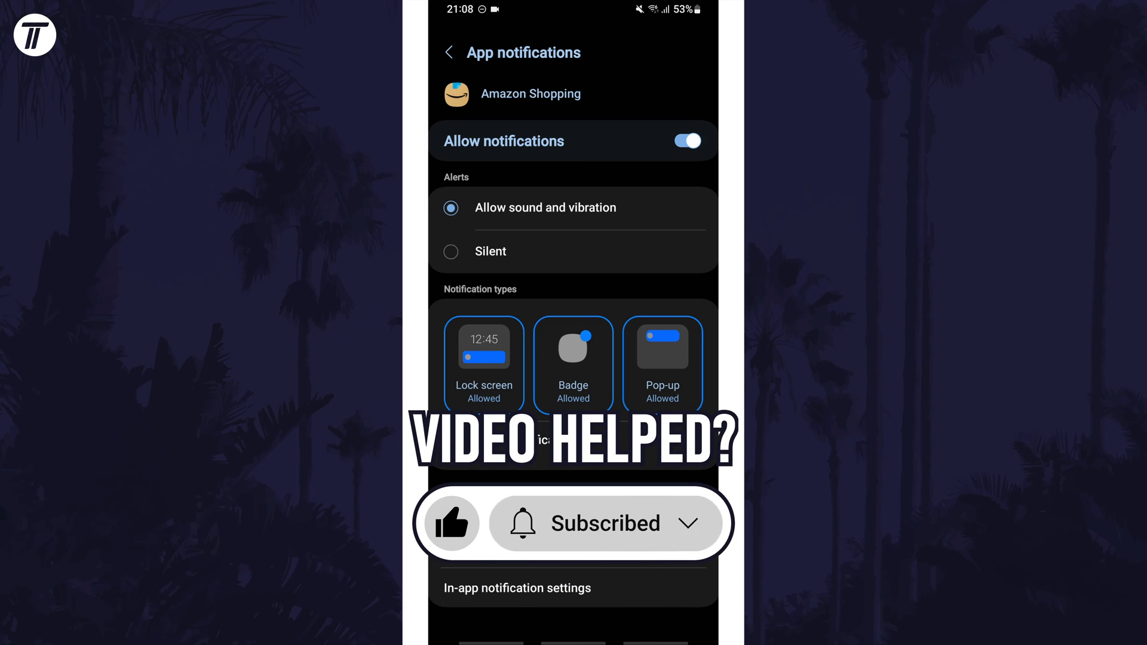